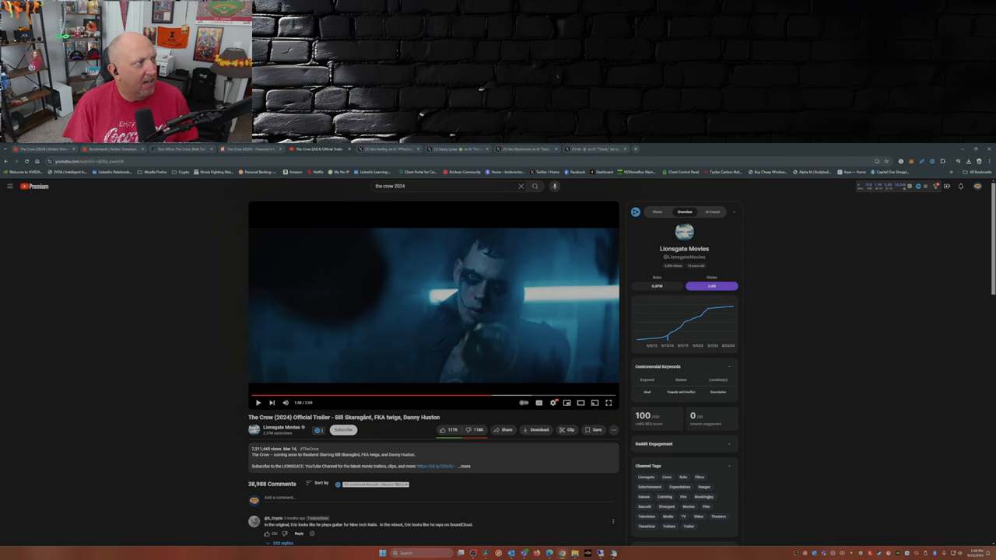
- Switch from The Crow trailer to the Variety box office article on Blink Twice and The Crow's $650,000
click(182, 150)
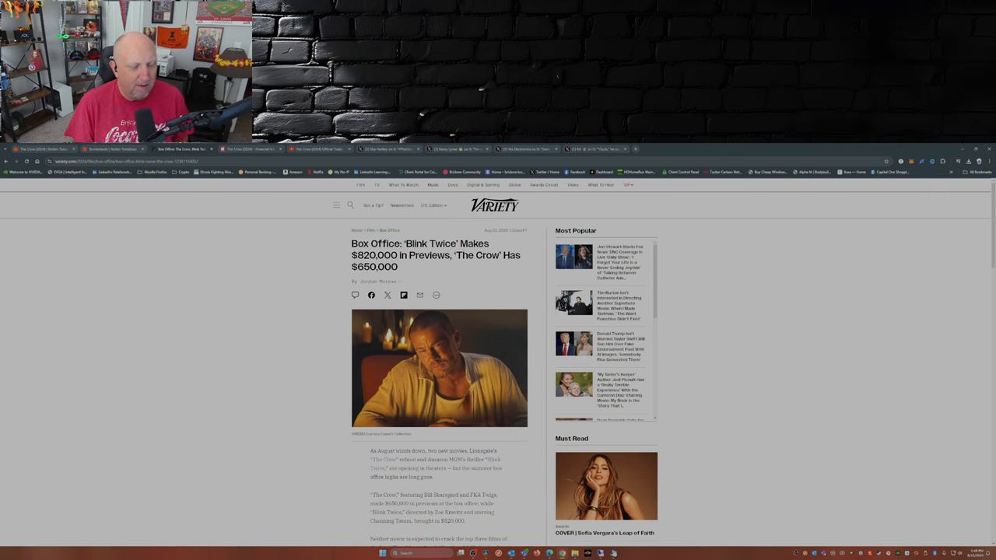
- Read further down the Variety box office article before moving to The Crow's Rotten Tomatoes page
scroll(down, 3)
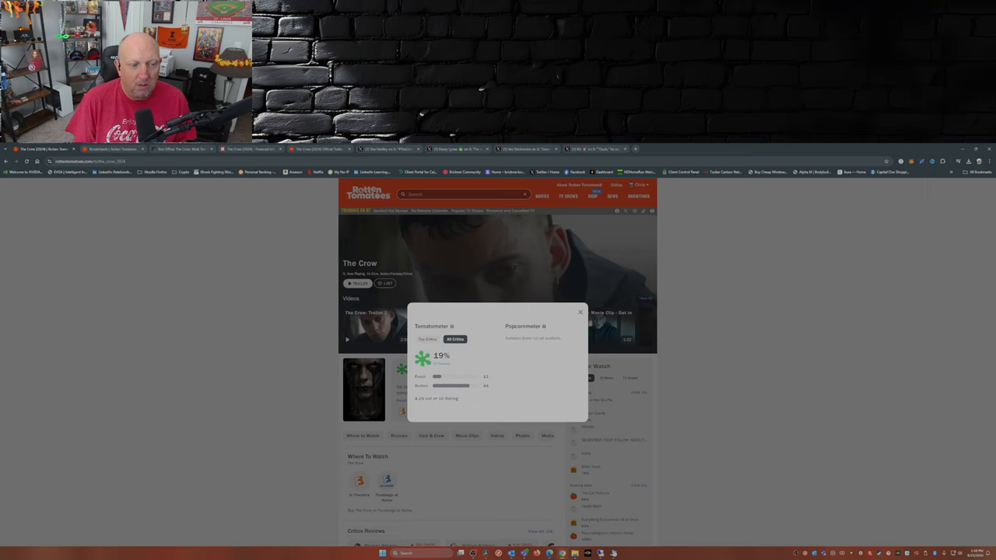
- View The Crow's top-critics score, then Borderlands' 3% top-critics rating in its score breakdown
click(427, 339)
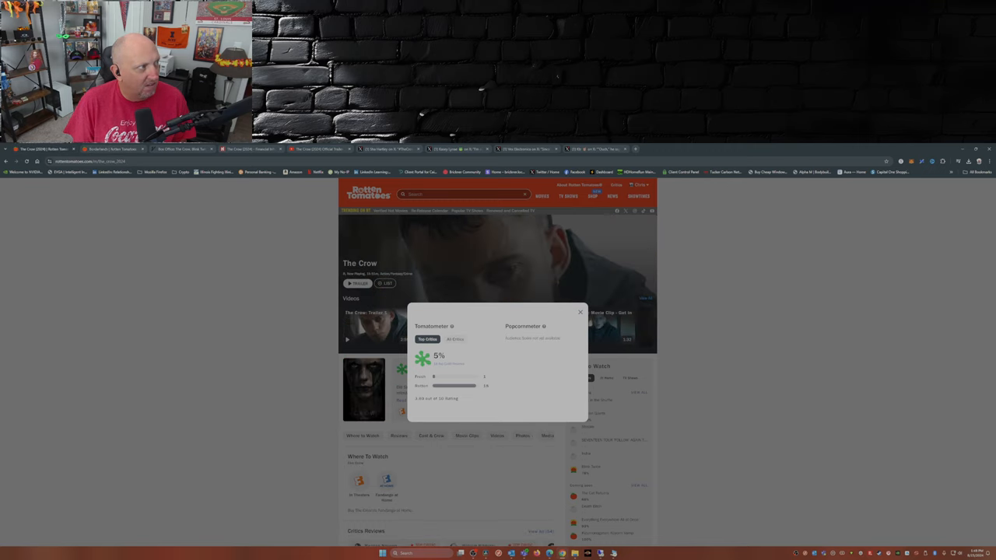
click(455, 339)
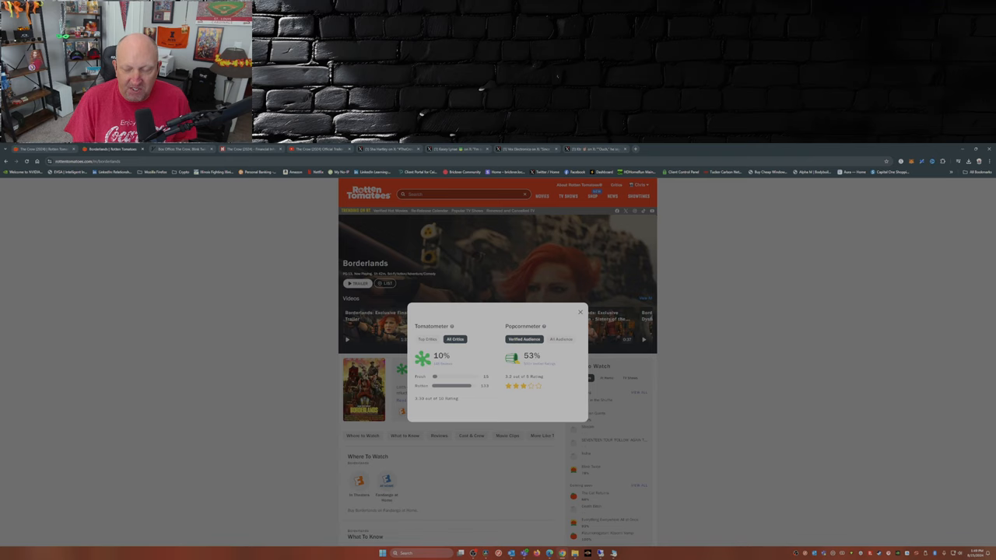
click(426, 339)
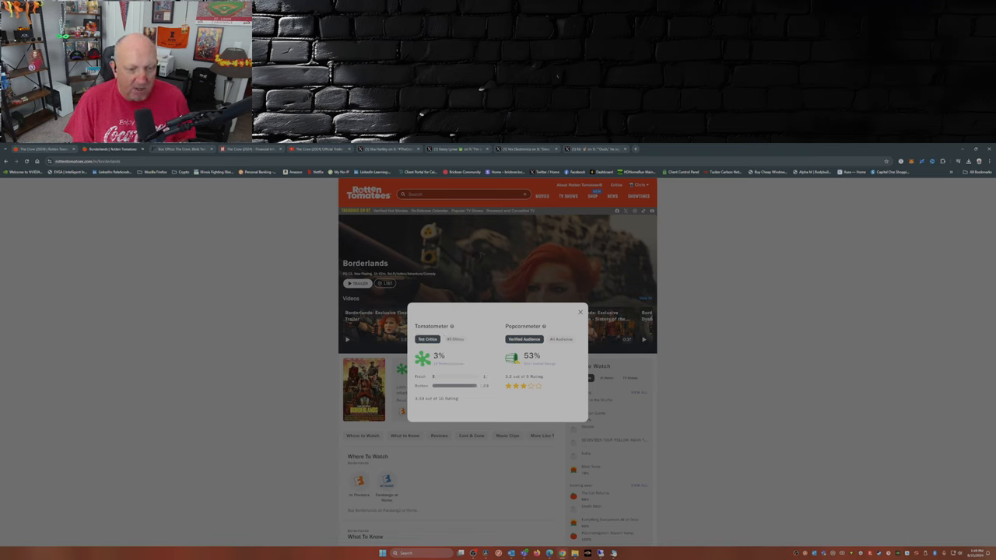